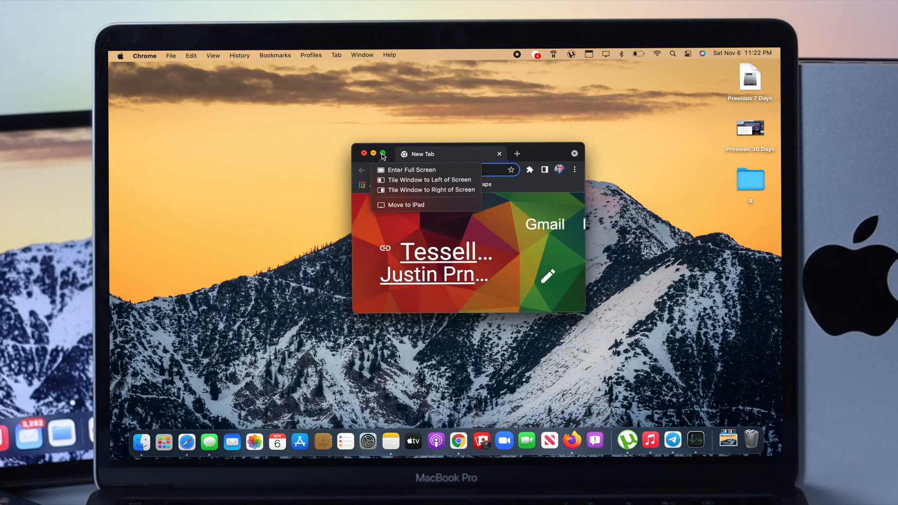
Switch from the small Chrome window to Safari's full-screen Favorites start page
left_click(410, 169)
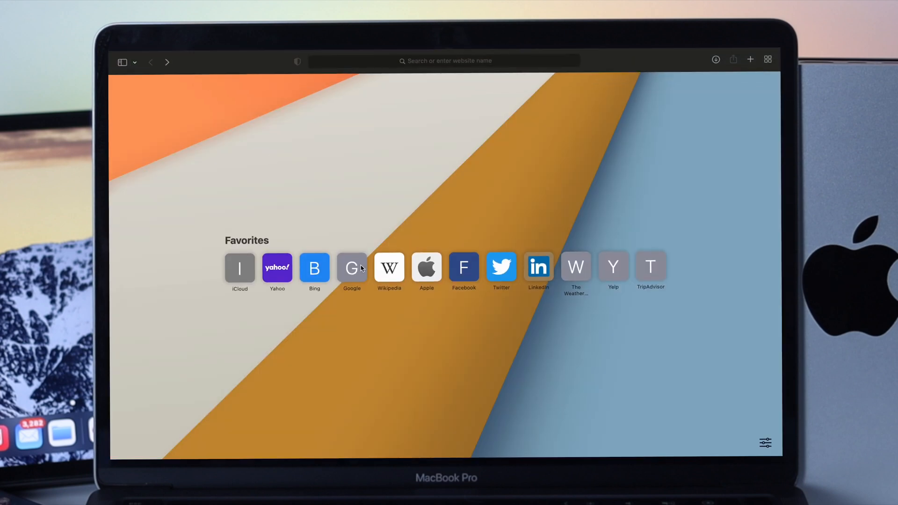
Load google.com from Safari's Google Favorites tile and type 'appl'
left_click(352, 268)
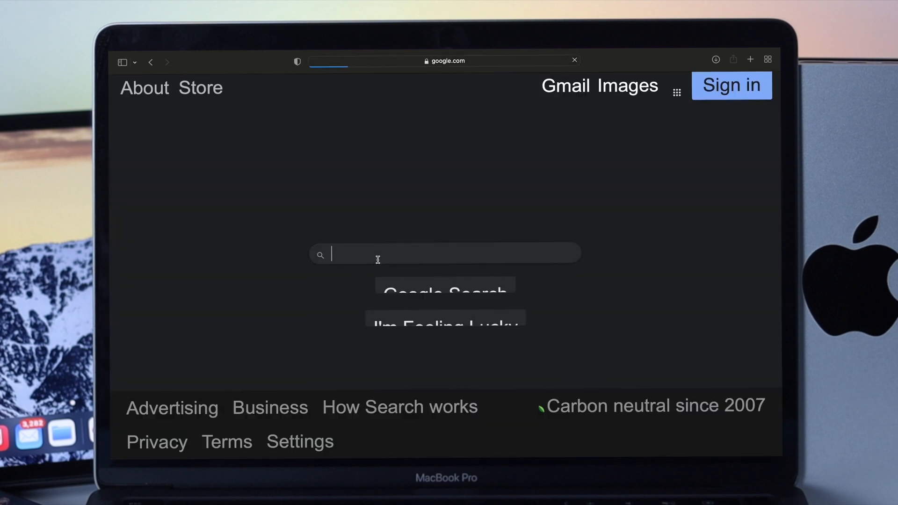
type("appl")
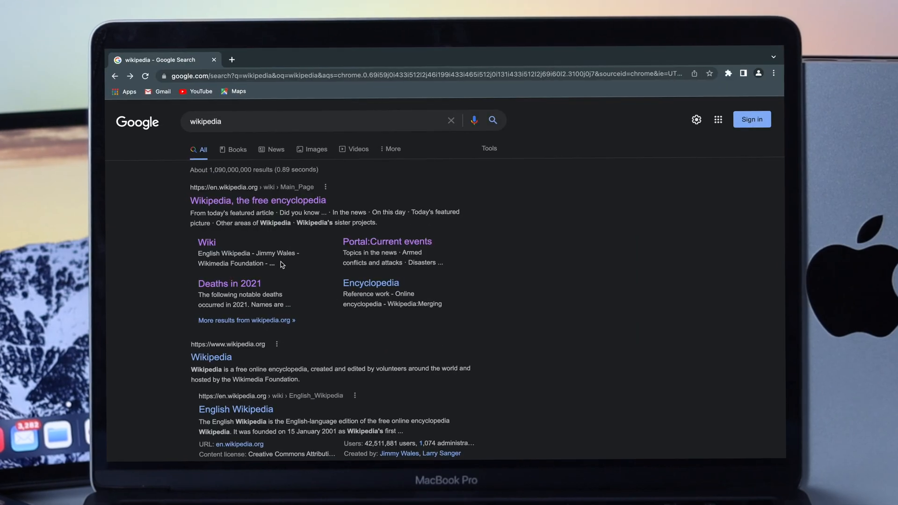
Scroll to the bottom of Chrome's 'wikipedia' results to see related searches
scroll("down", 3)
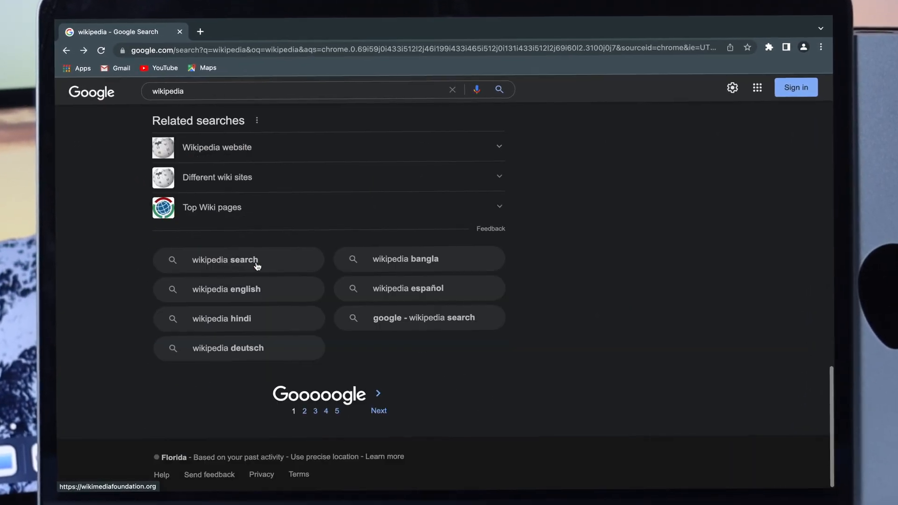